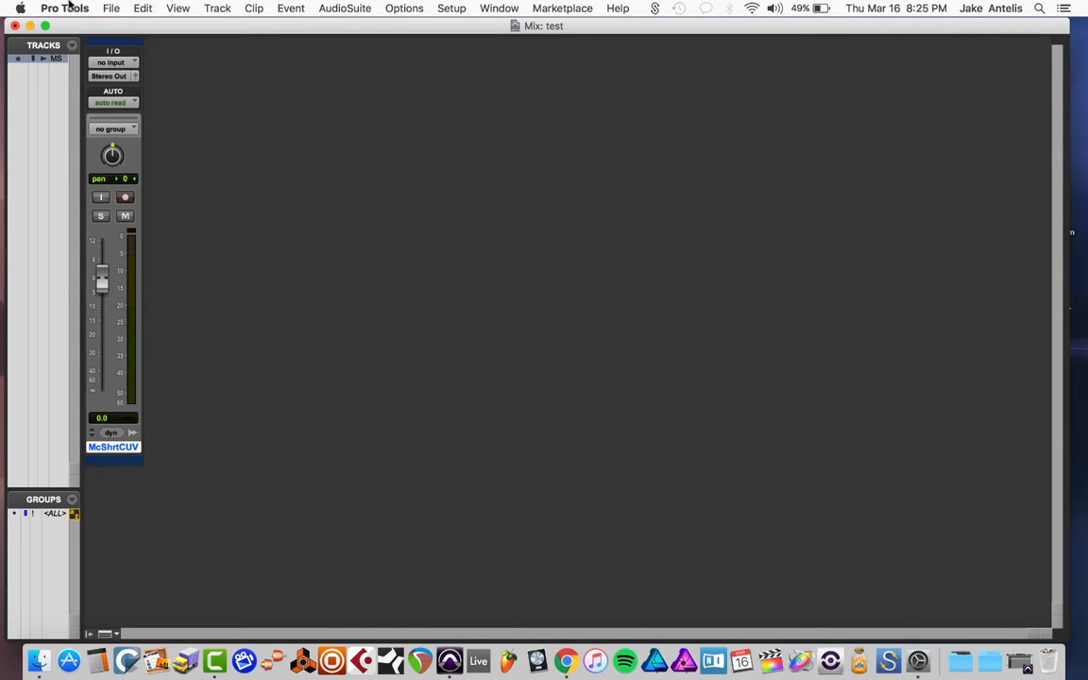
Open System Preferences from the Apple menu to reach Keyboard's App Shortcuts list.
click(19, 9)
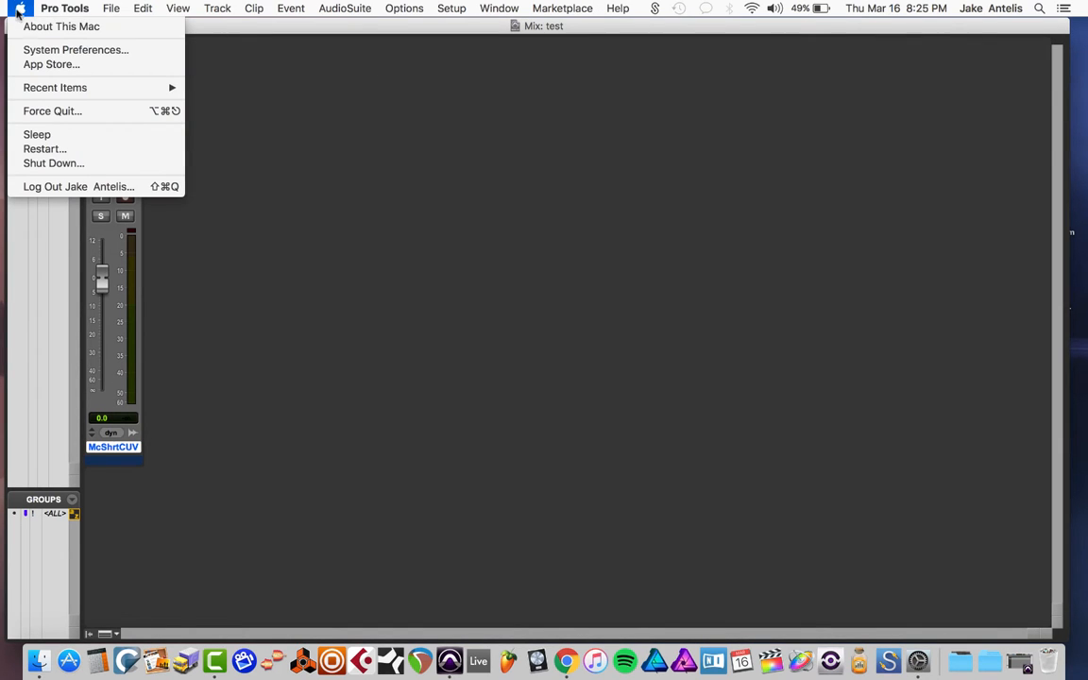
click(74, 49)
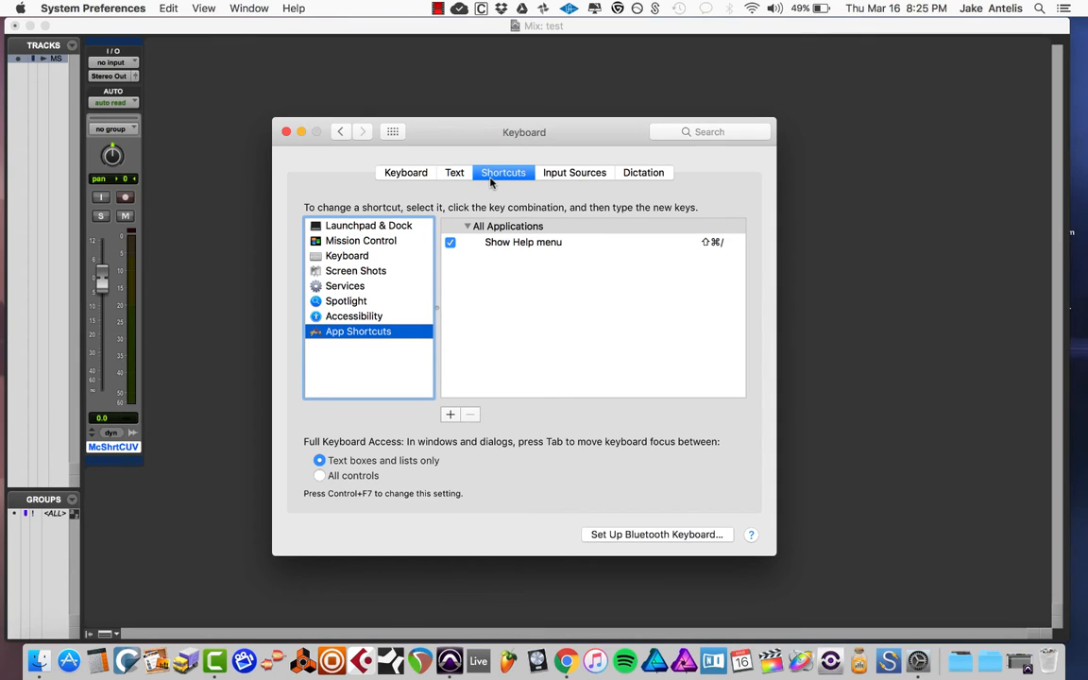
mouse_move(393, 225)
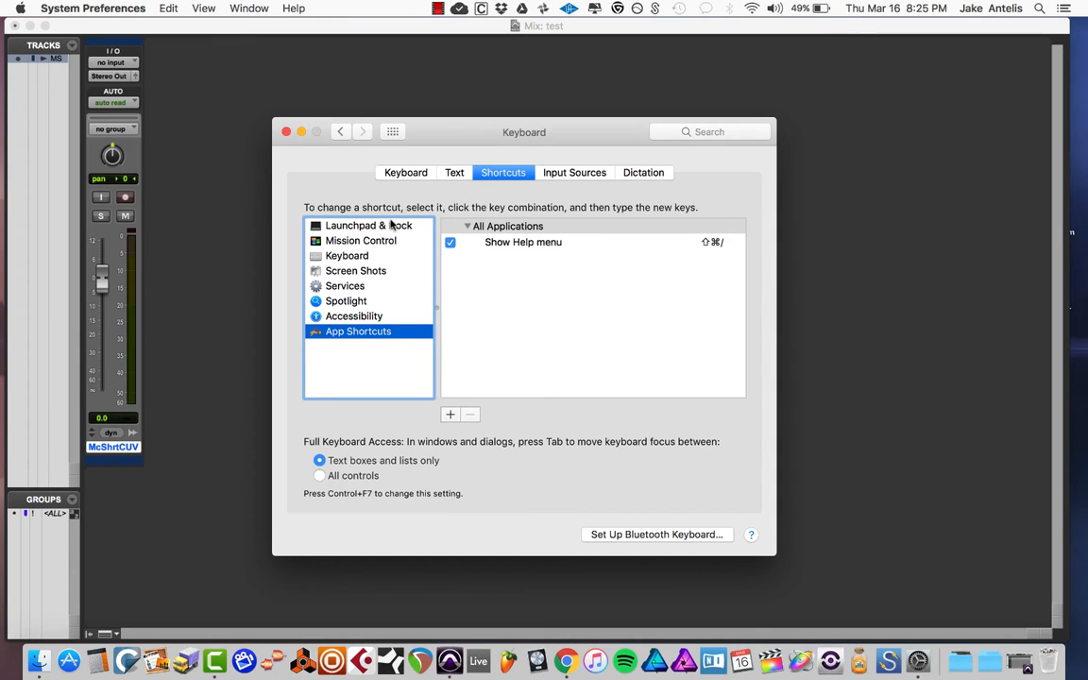
Browse the Launchpad & Dock, Mission Control, Keyboard, Screenshots and Accessibility shortcut categories.
click(368, 225)
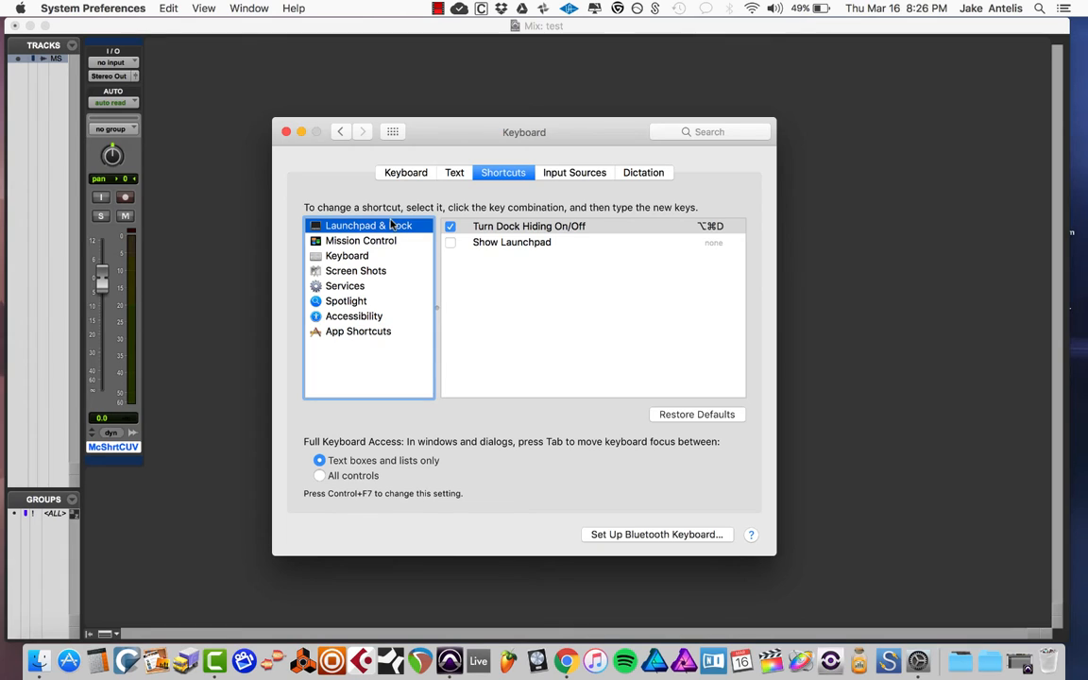
click(361, 240)
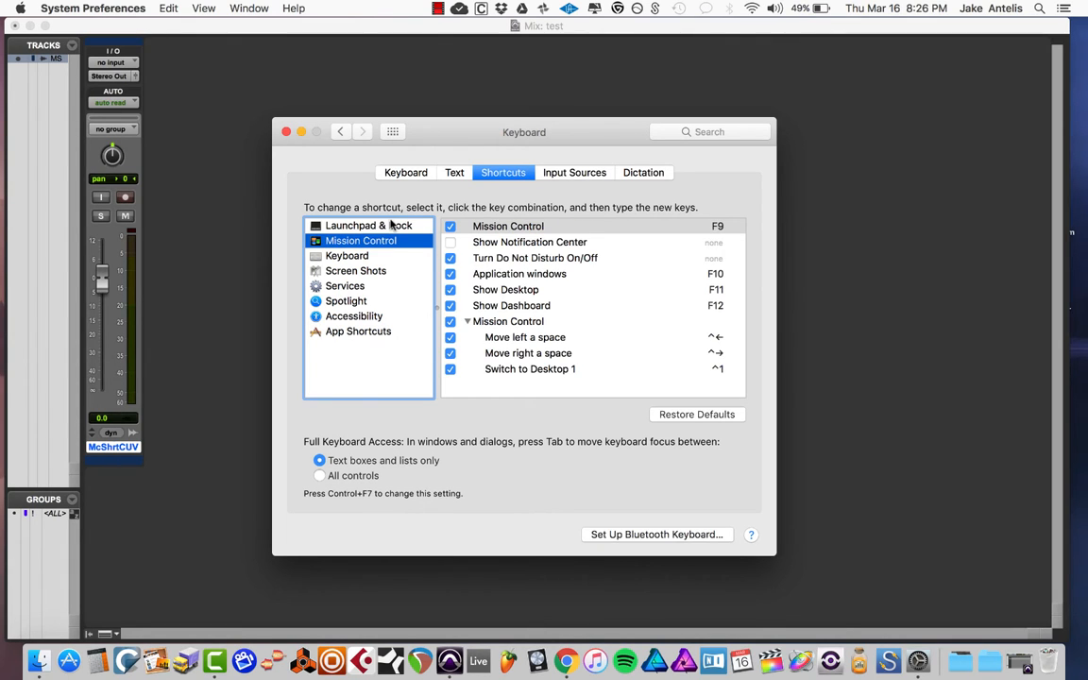
click(347, 255)
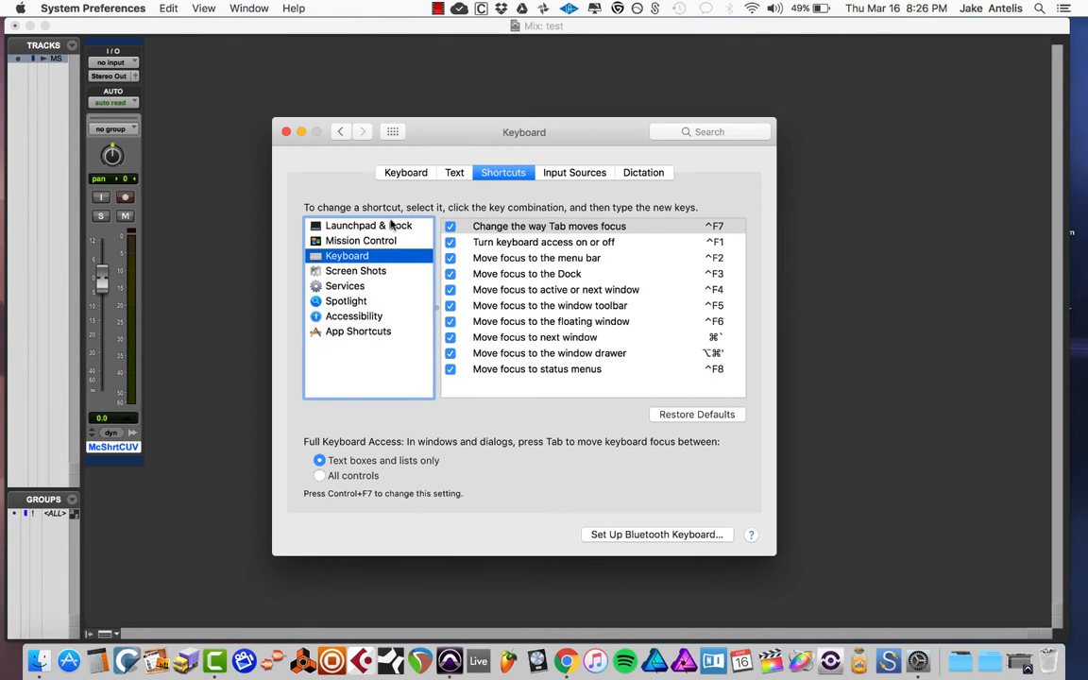
click(357, 271)
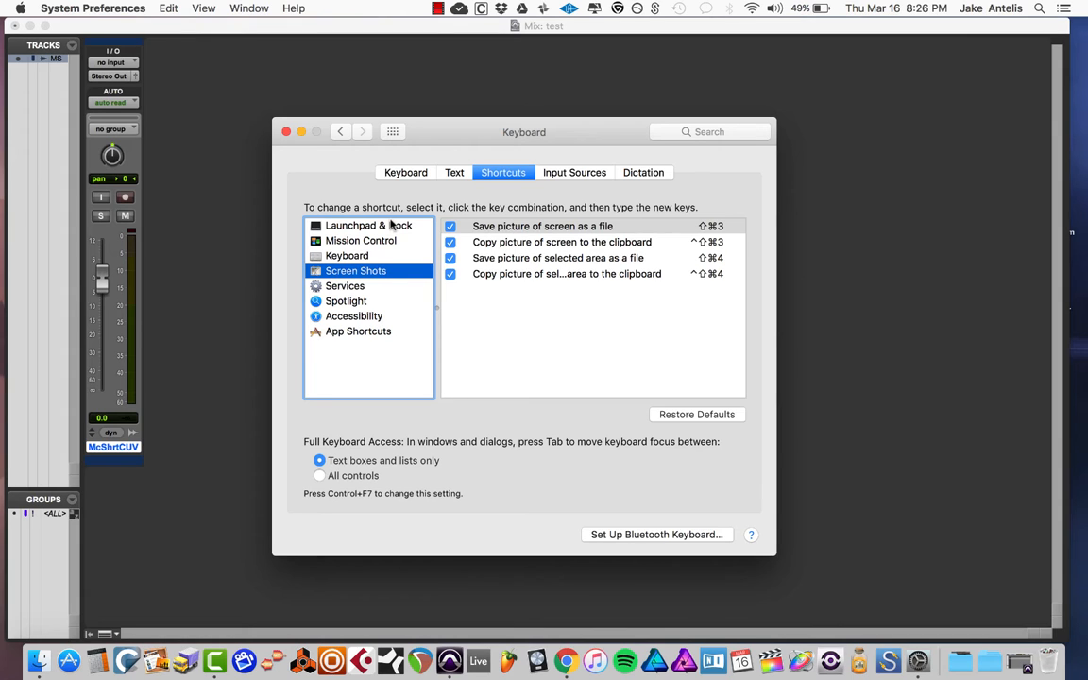
click(354, 315)
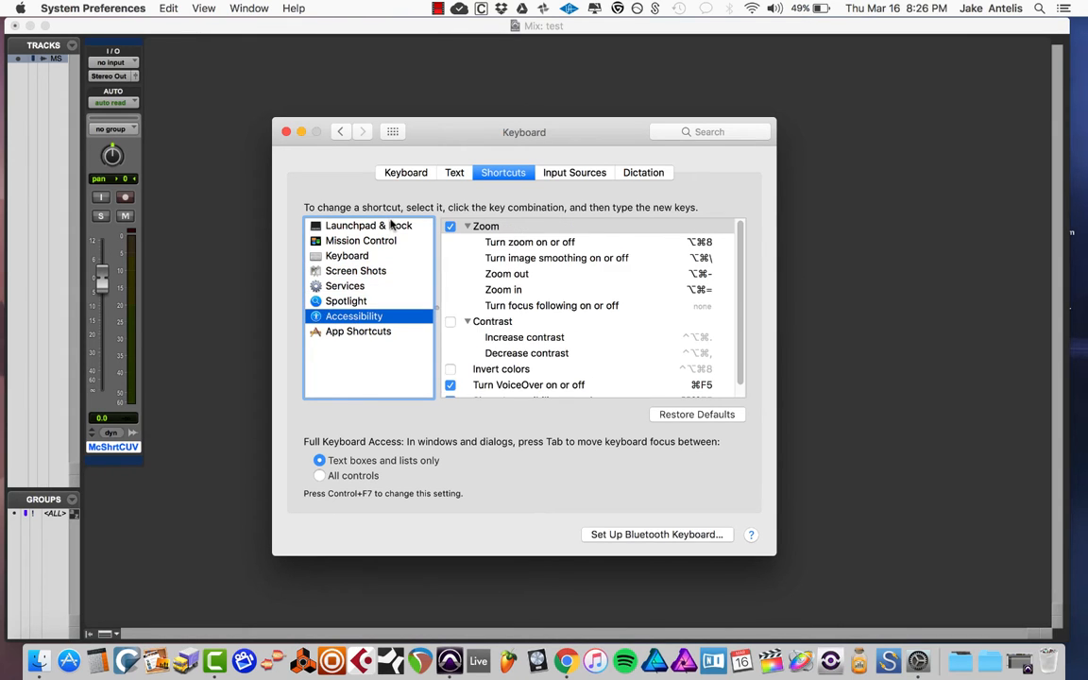
click(359, 330)
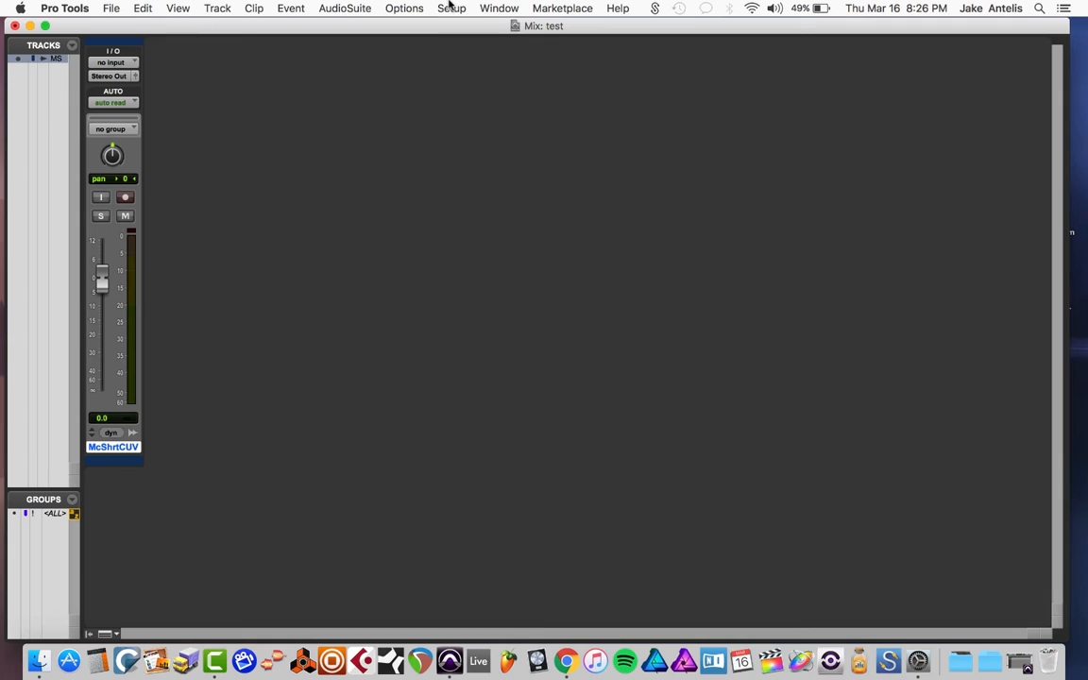
Check the I/O… item in Pro Tools' Setup menu, then glance at the next menu.
click(452, 7)
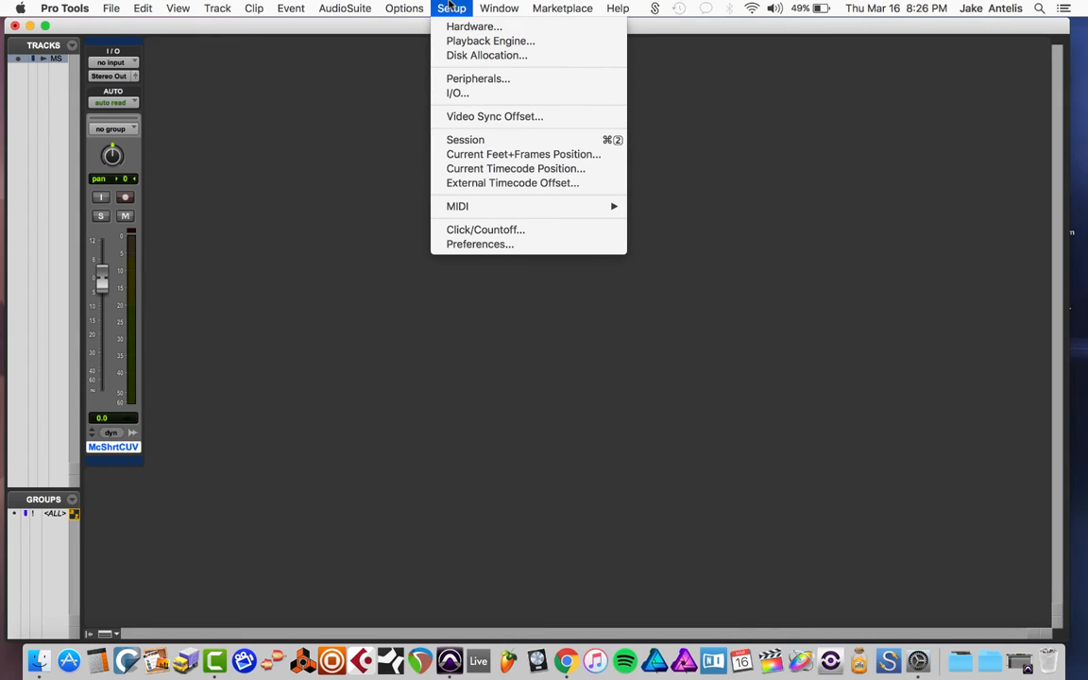
click(499, 8)
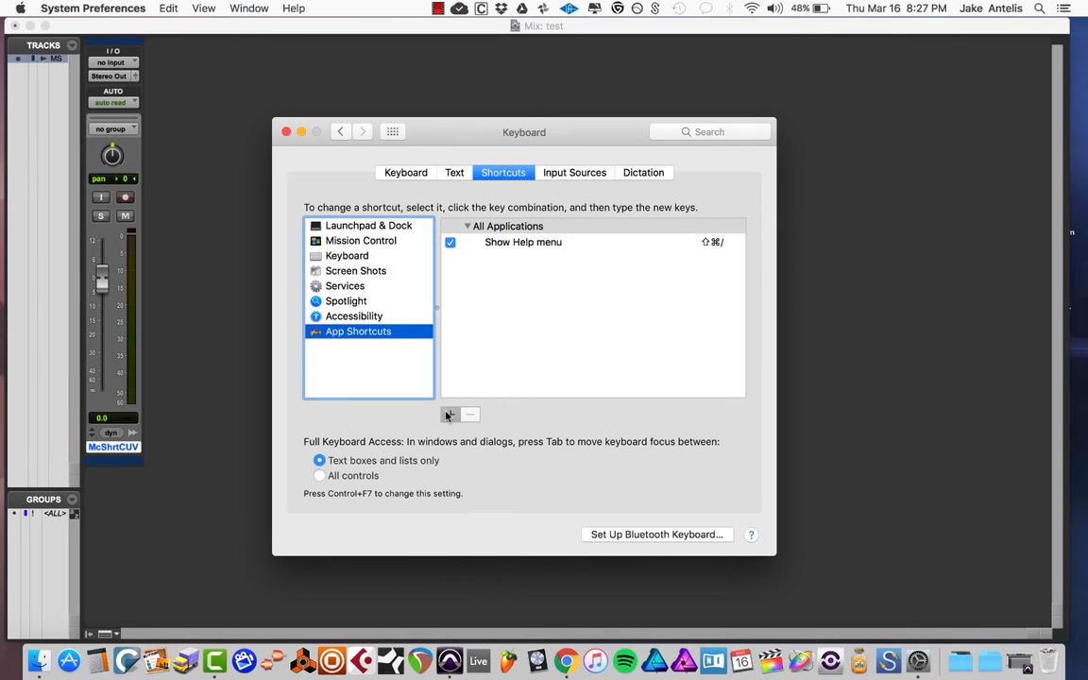
Add a Pro Tools app shortcut with menu title 'Color Palette' and key combination ⌥C.
click(449, 414)
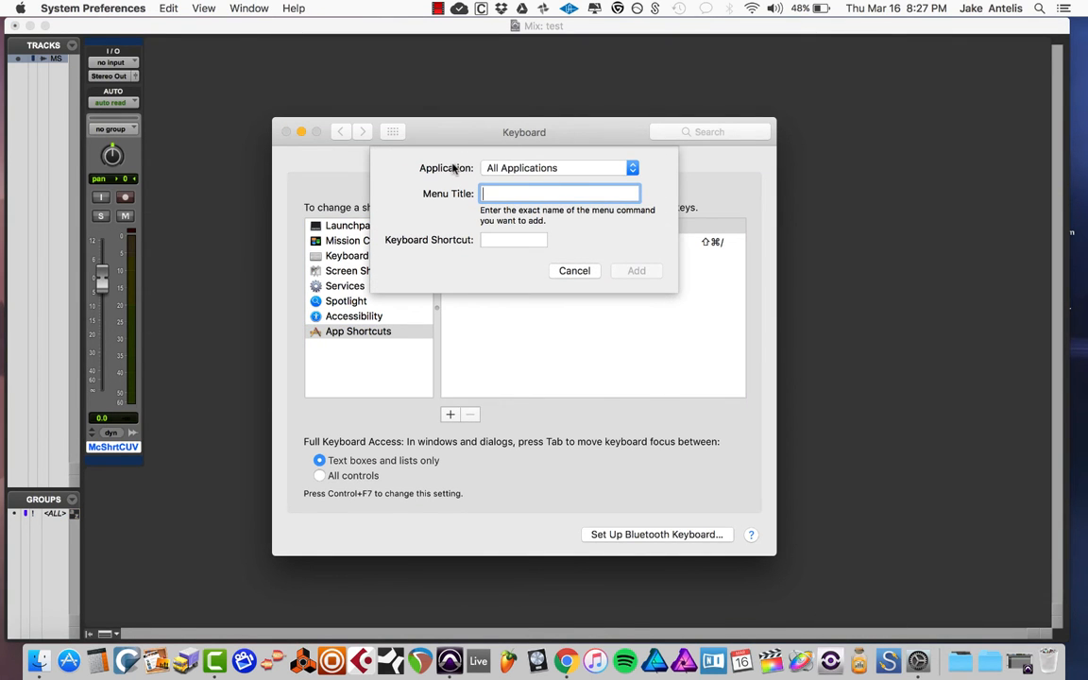
click(560, 167)
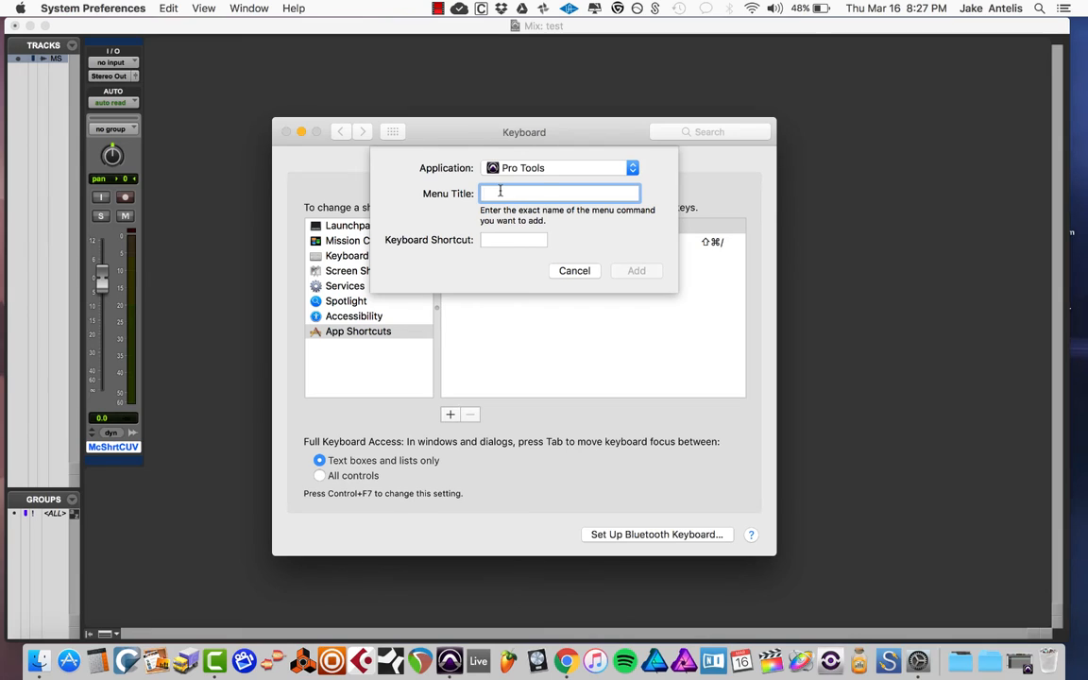
text(Color Palette)
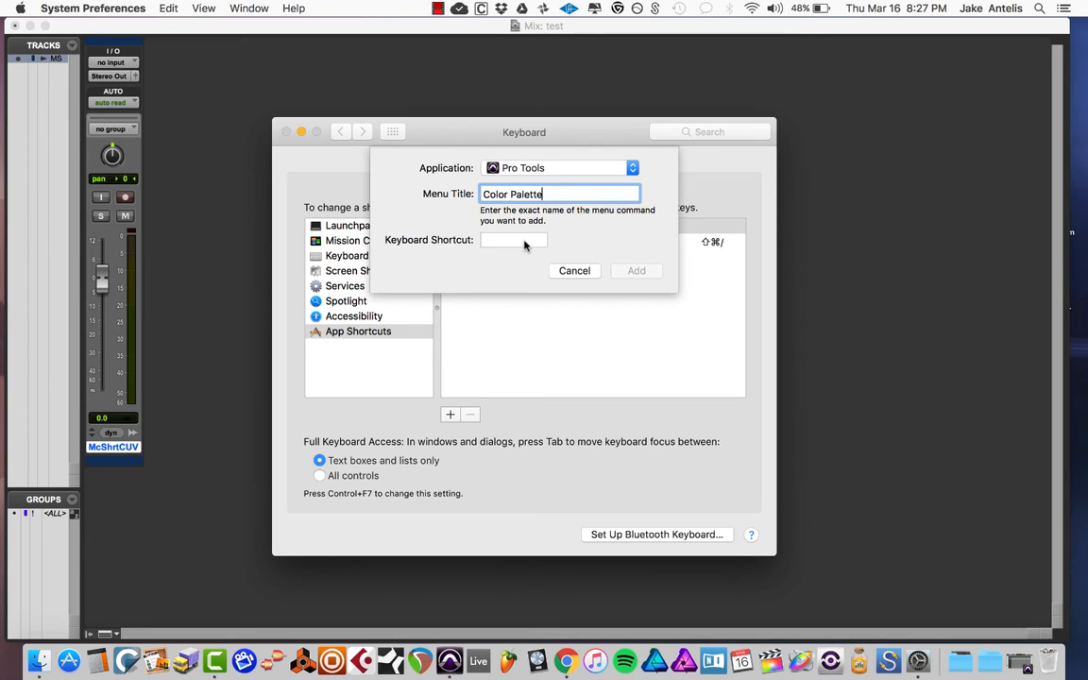
click(514, 239)
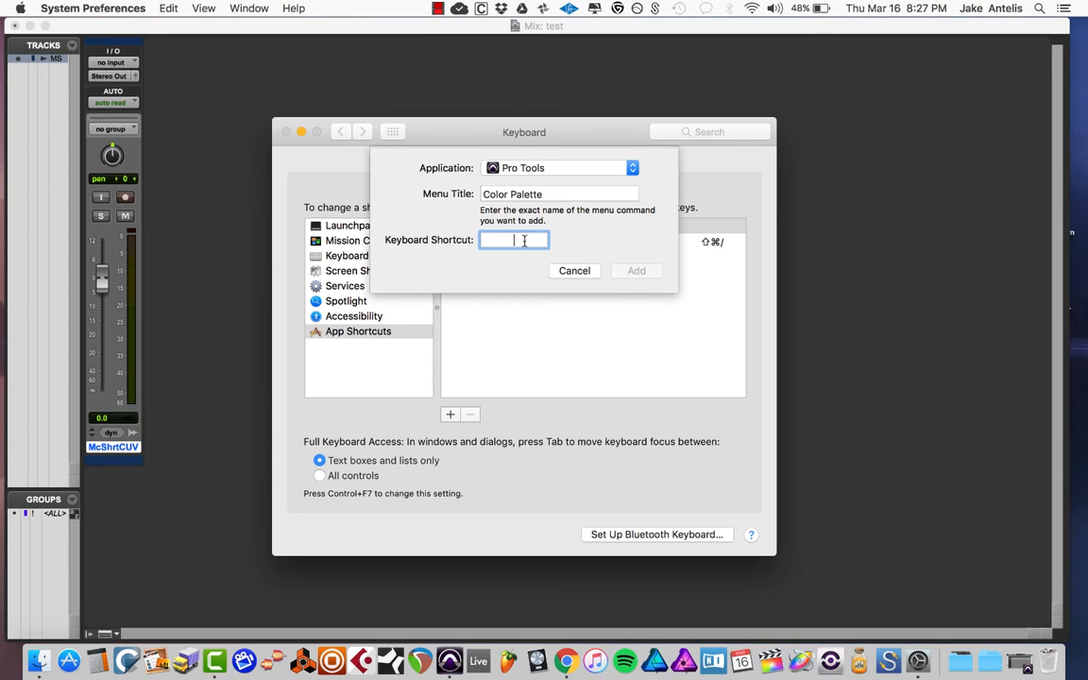
text(⌃C)
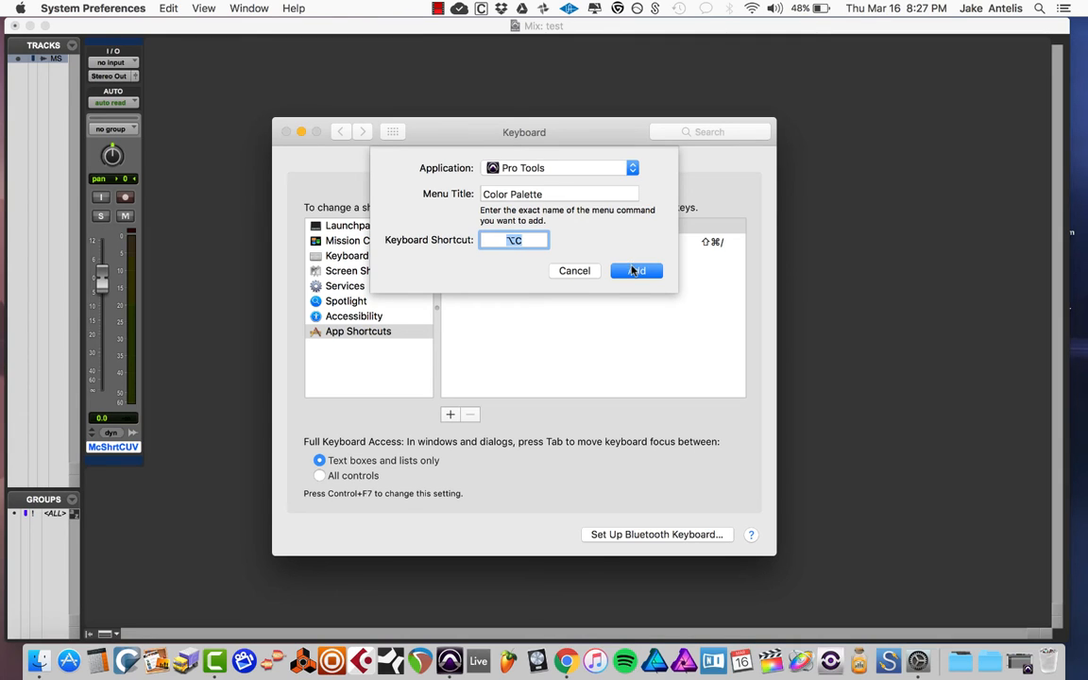
click(635, 271)
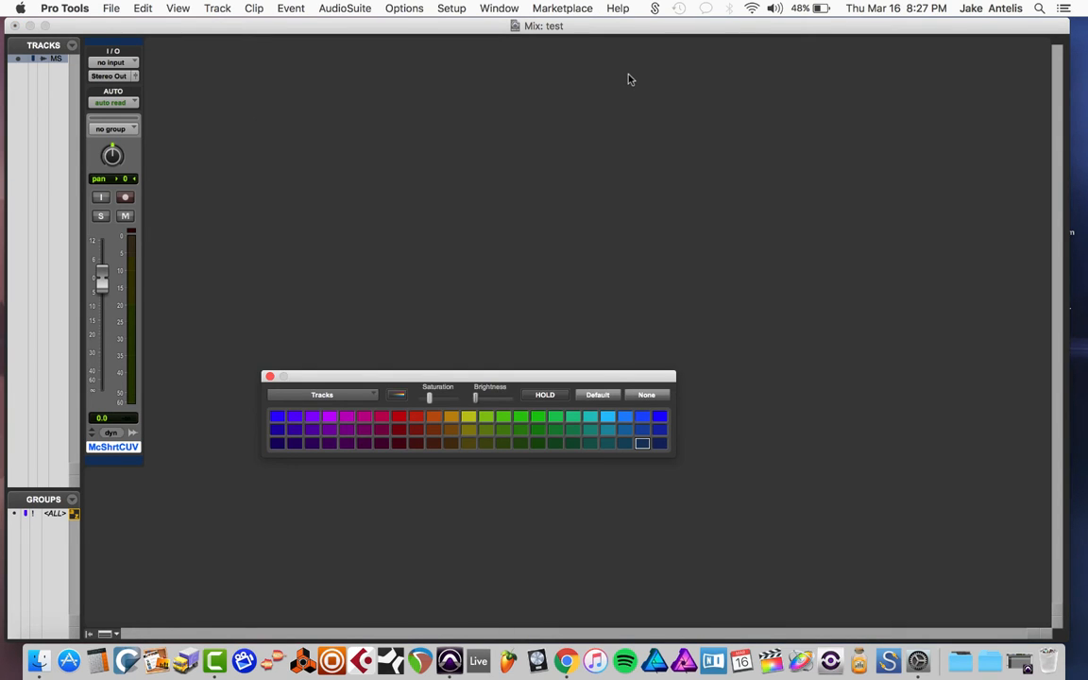
Pick a dark green swatch, confirm ⌥C beside Window > Color Palette, and view Setup > I/O….
click(364, 430)
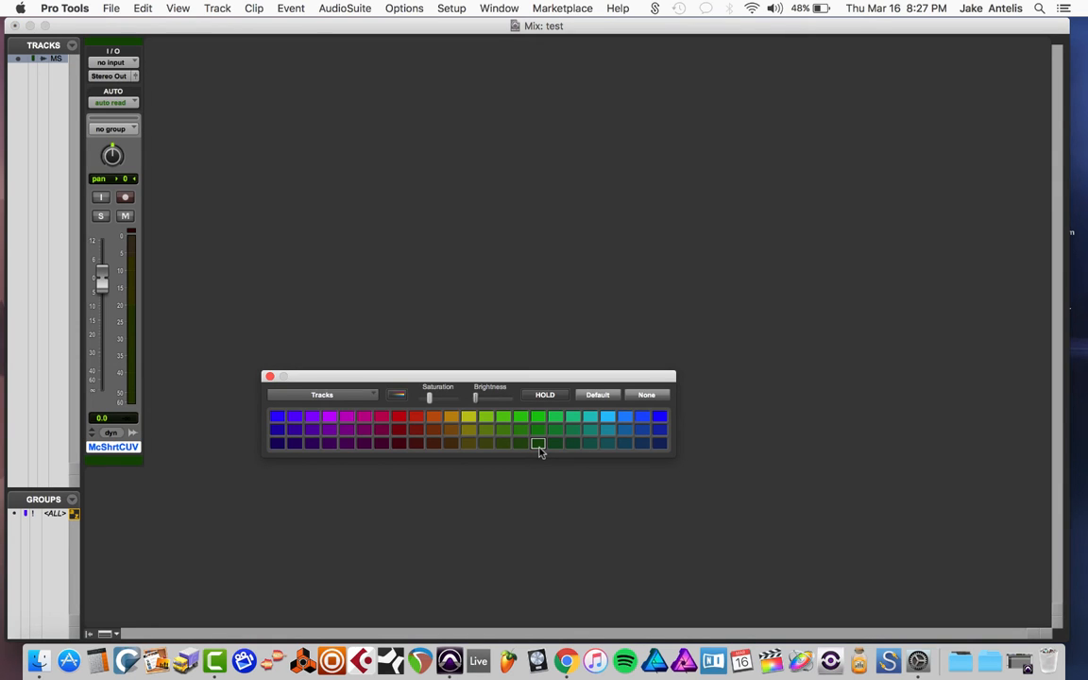
click(499, 8)
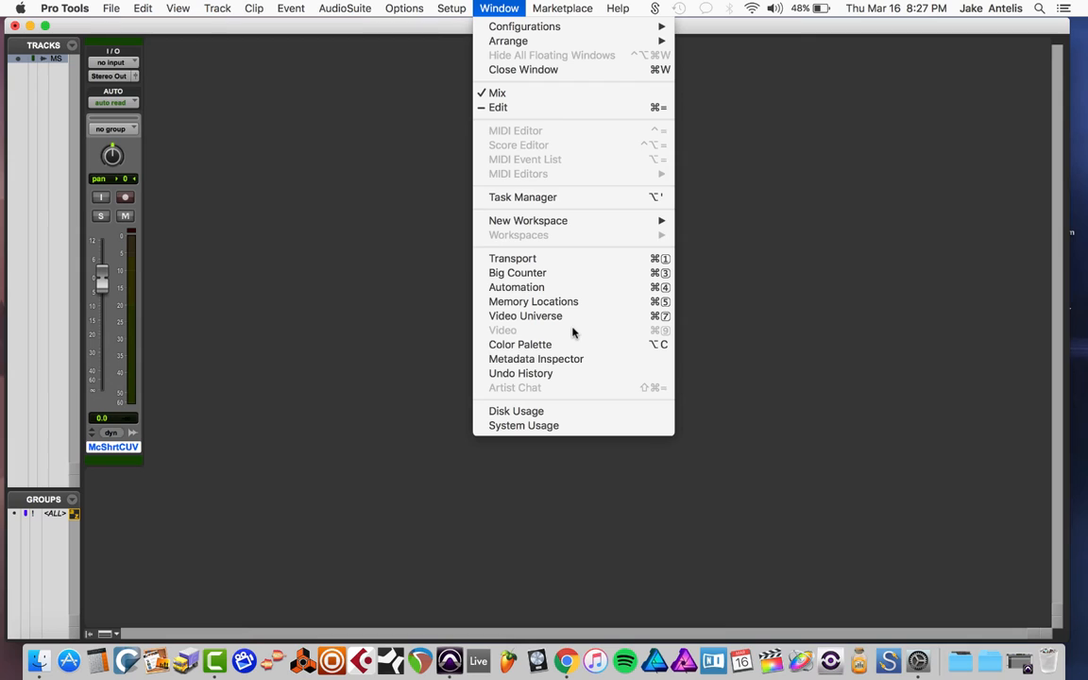
mouse_move(535, 358)
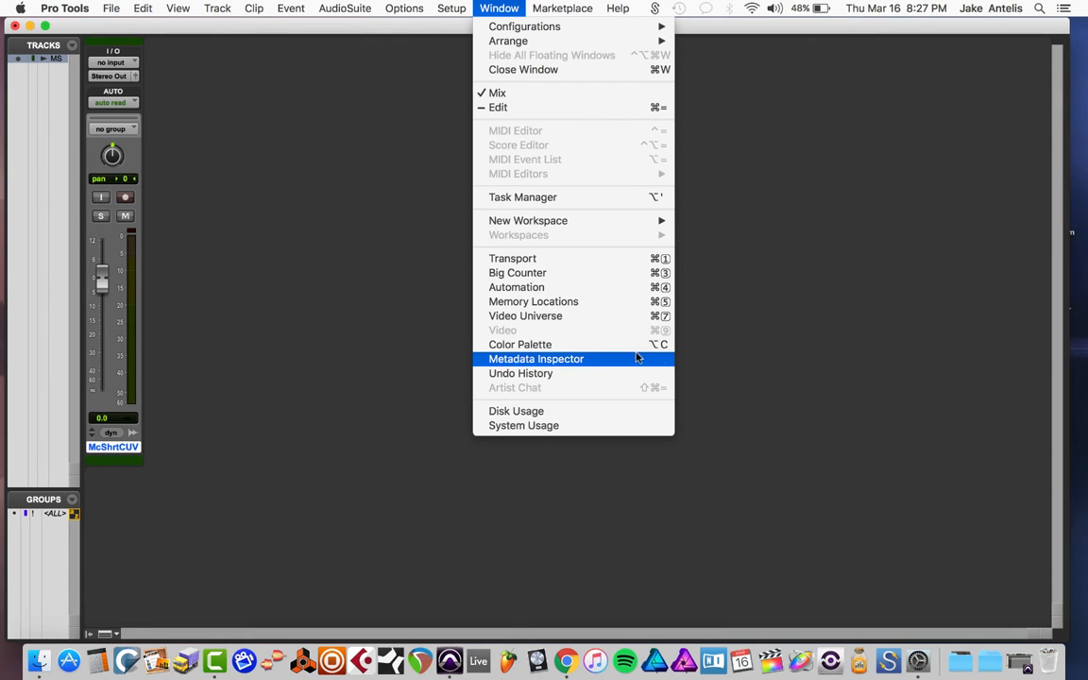
mouse_move(520, 344)
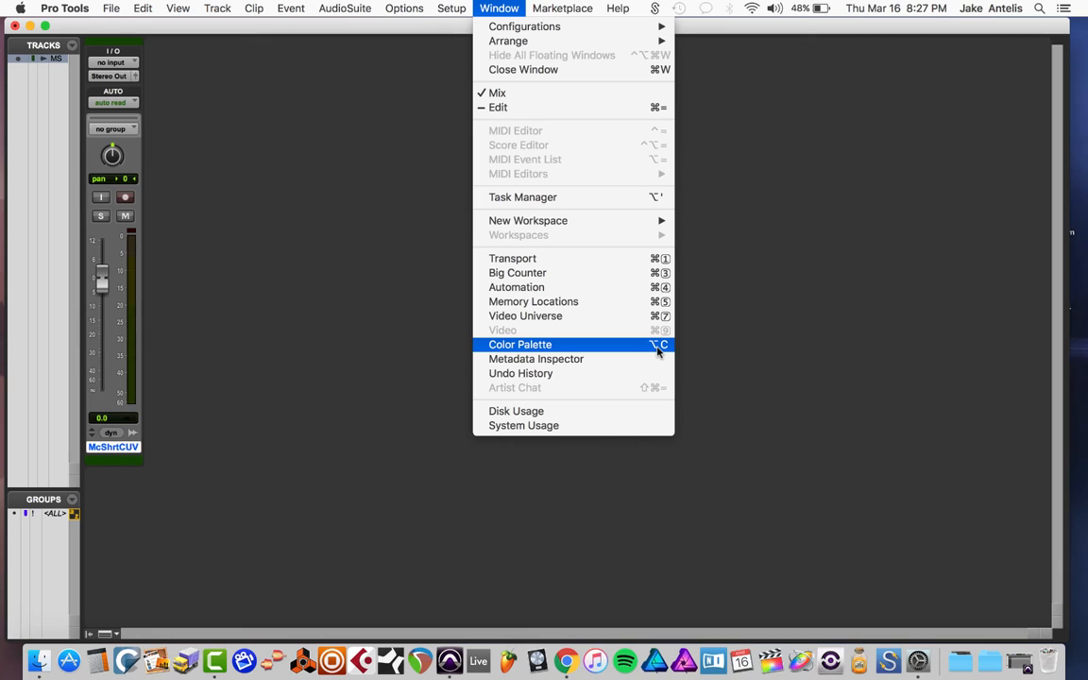
mouse_move(512, 331)
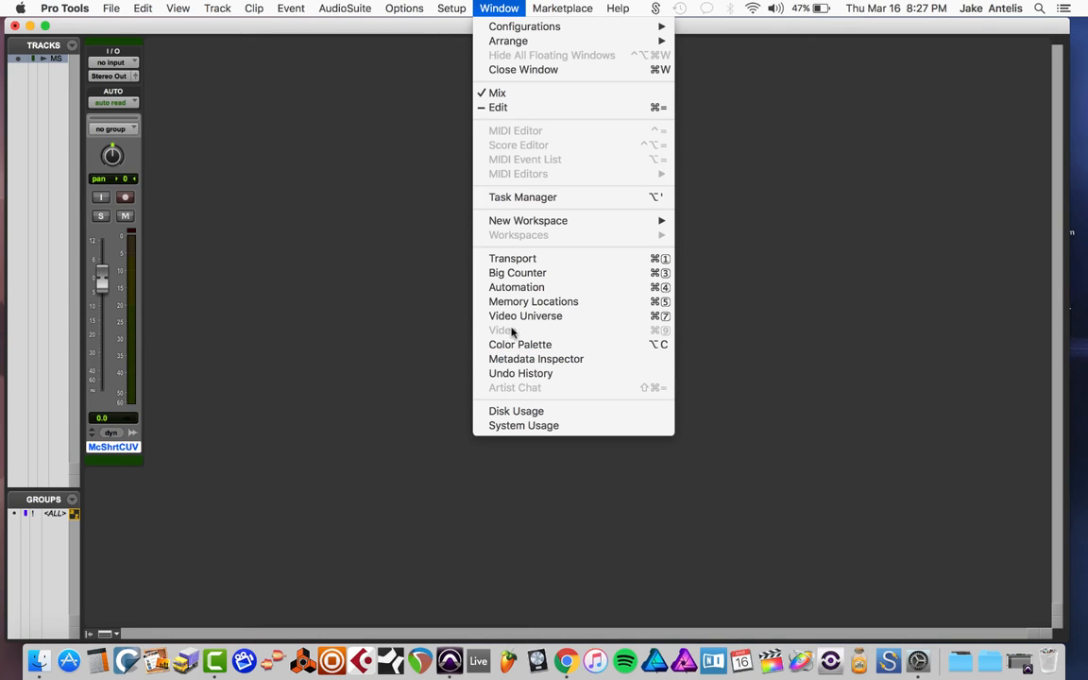
click(452, 7)
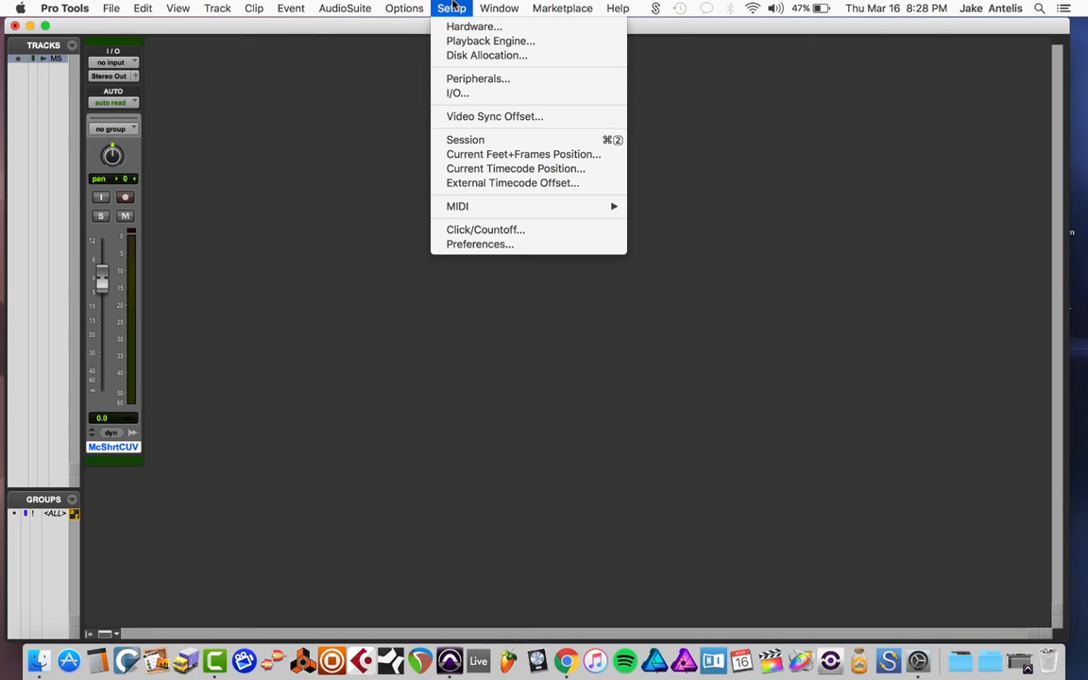
mouse_move(457, 94)
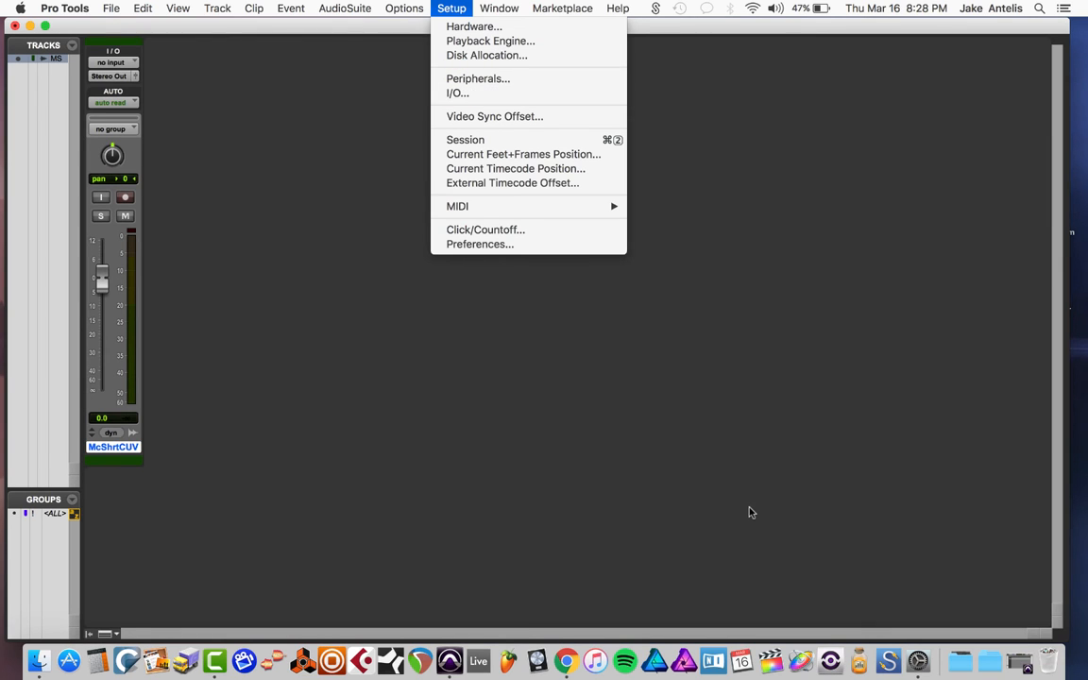
Add a second Pro Tools app shortcut assigning ⌥Z to the 'I/O…' menu command.
click(480, 244)
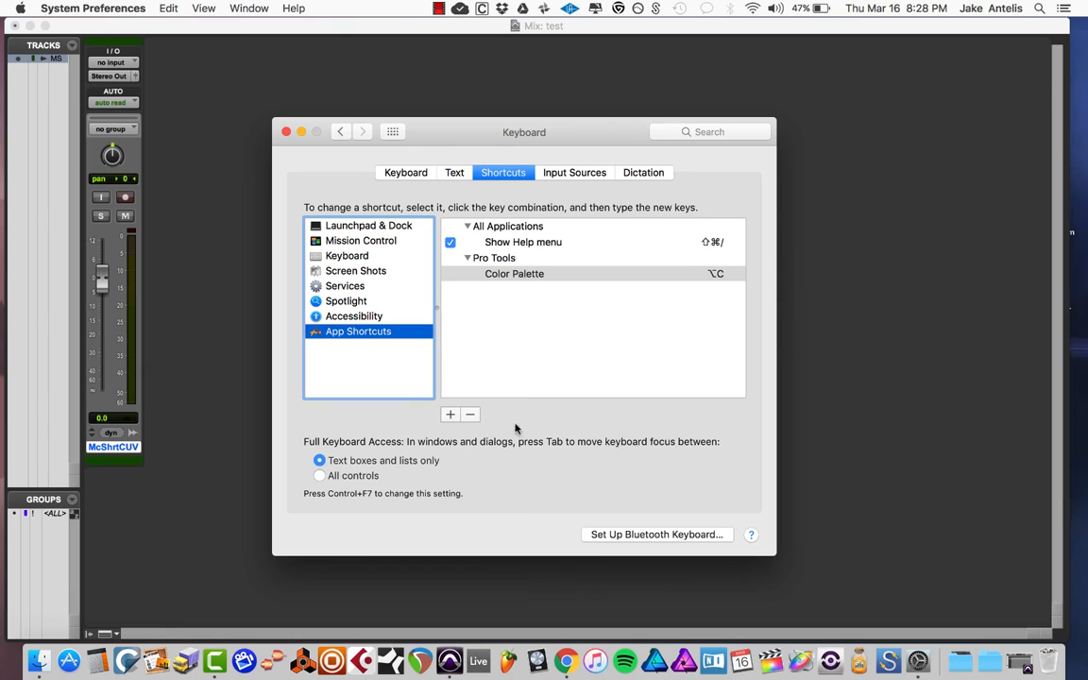
click(449, 413)
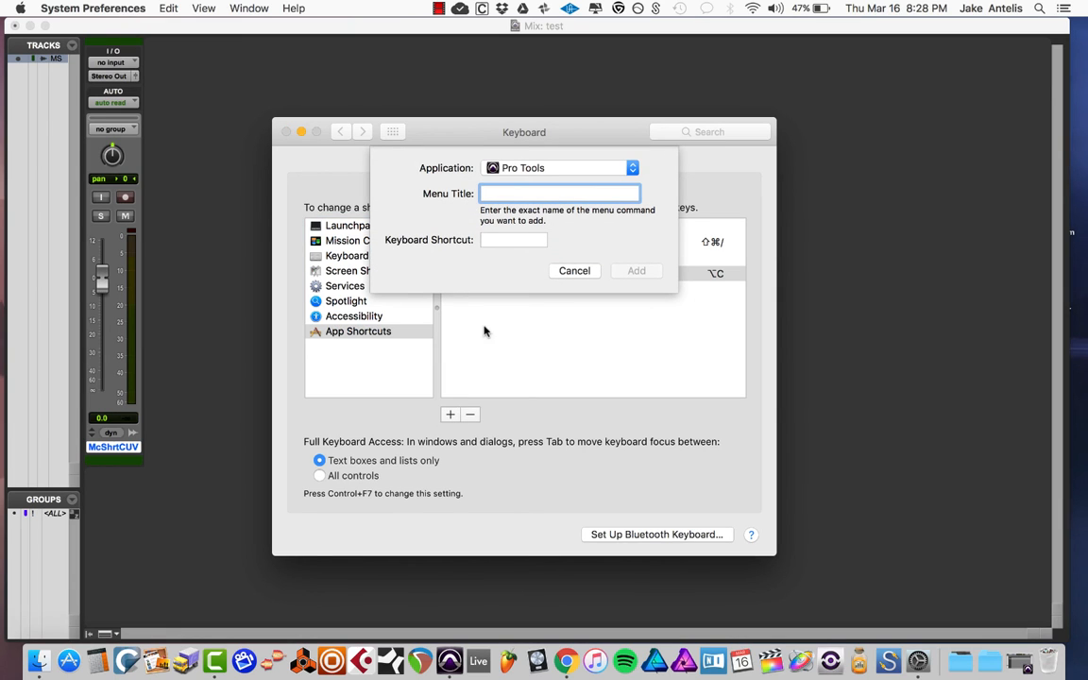
text(/O...)
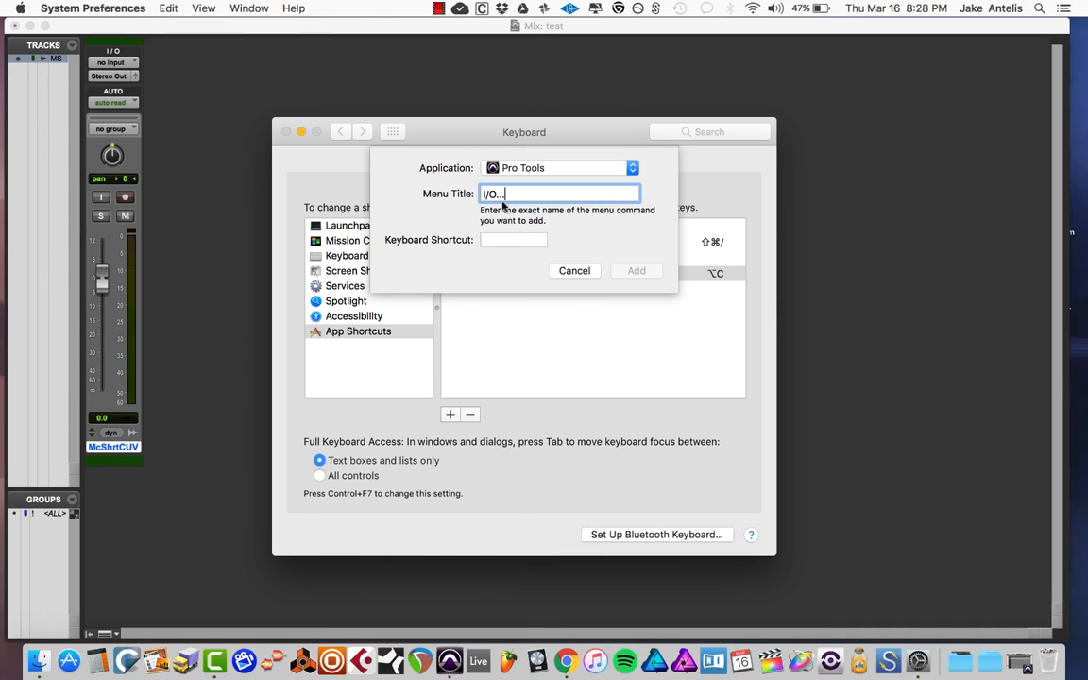
click(513, 239)
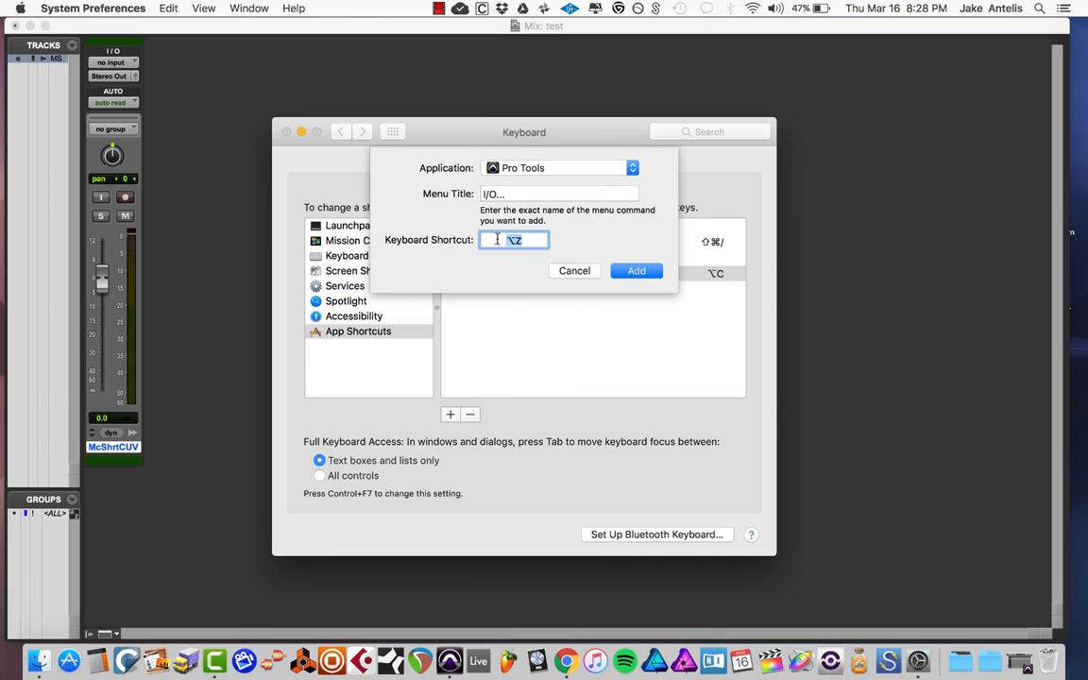
click(635, 272)
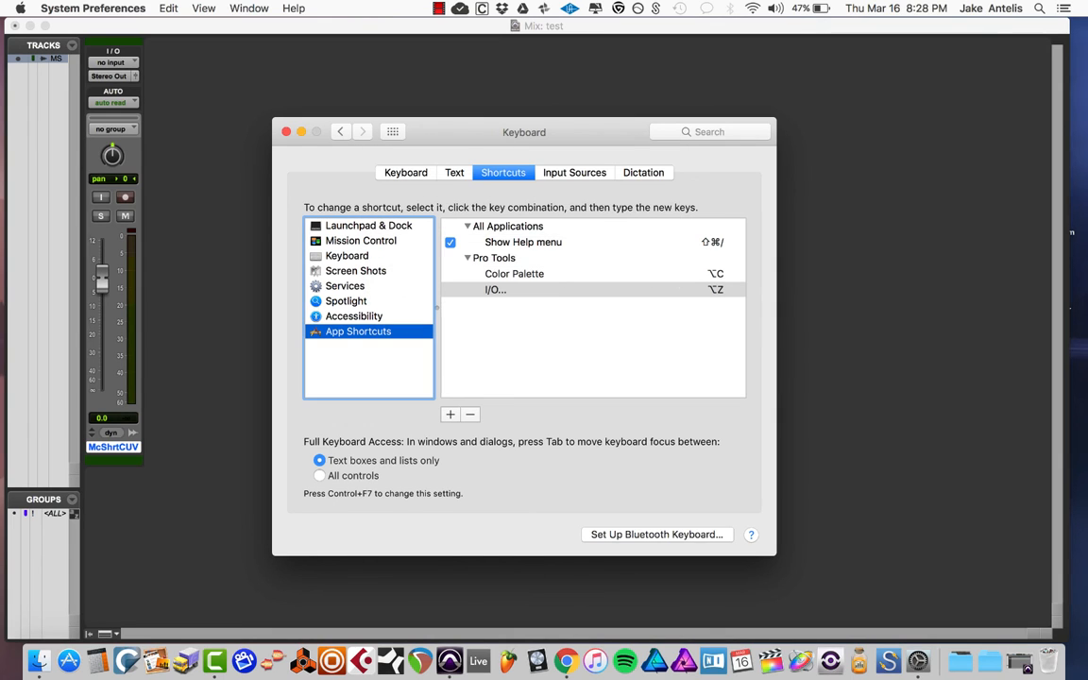
mouse_move(435, 59)
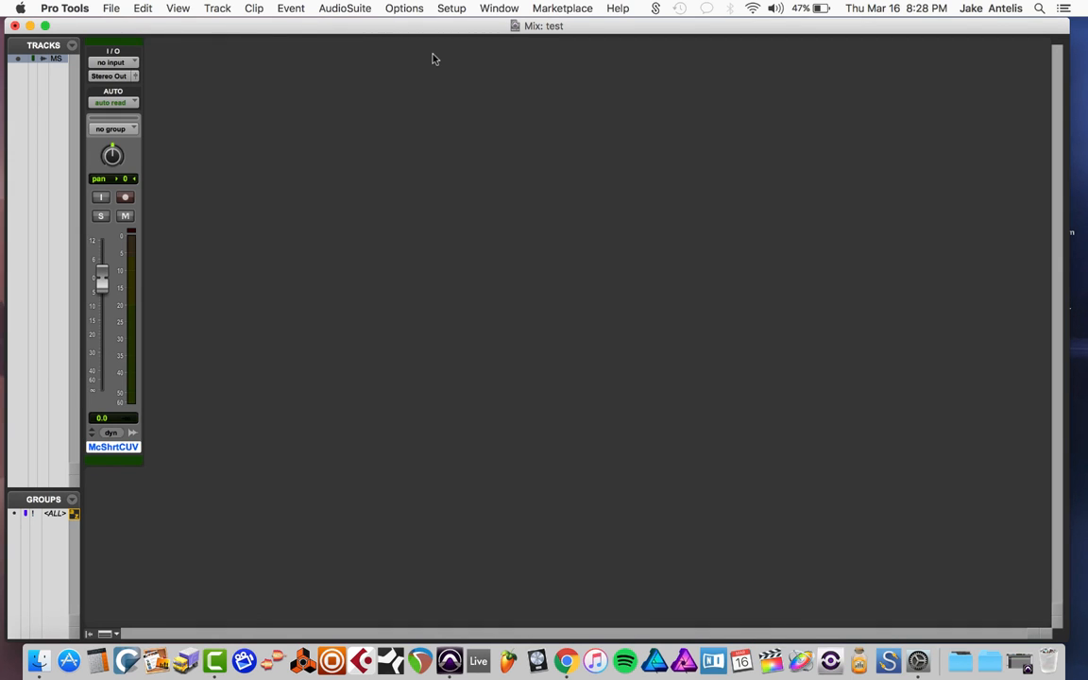
Bring Pro Tools forward and confirm the Setup menu shows ⌥Z beside I/O….
click(451, 8)
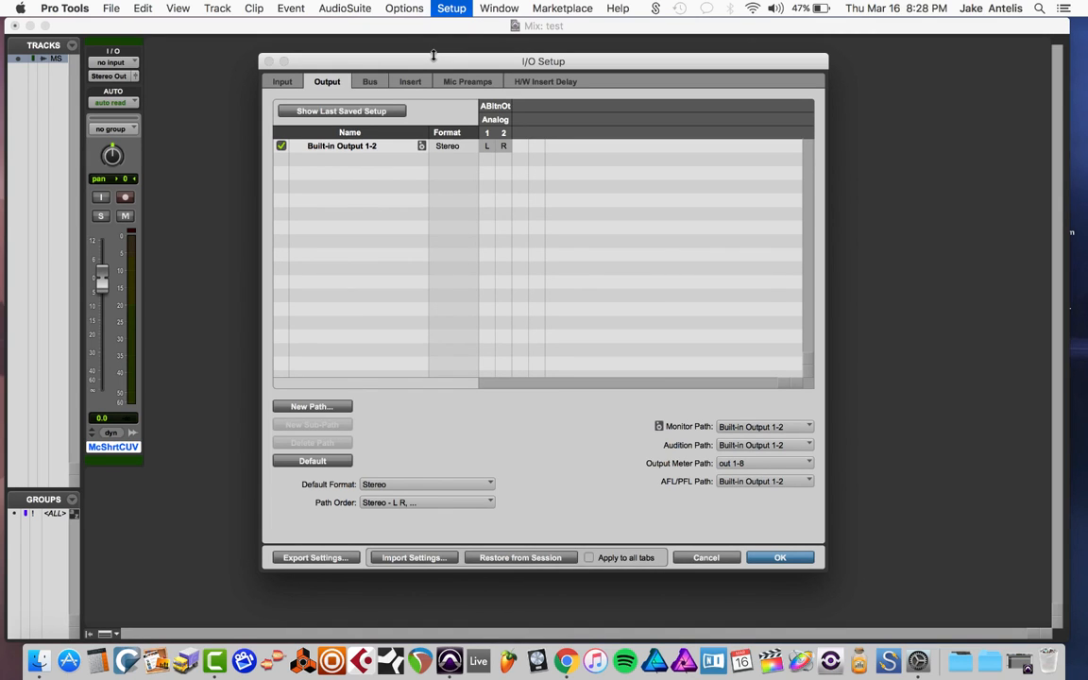
click(451, 7)
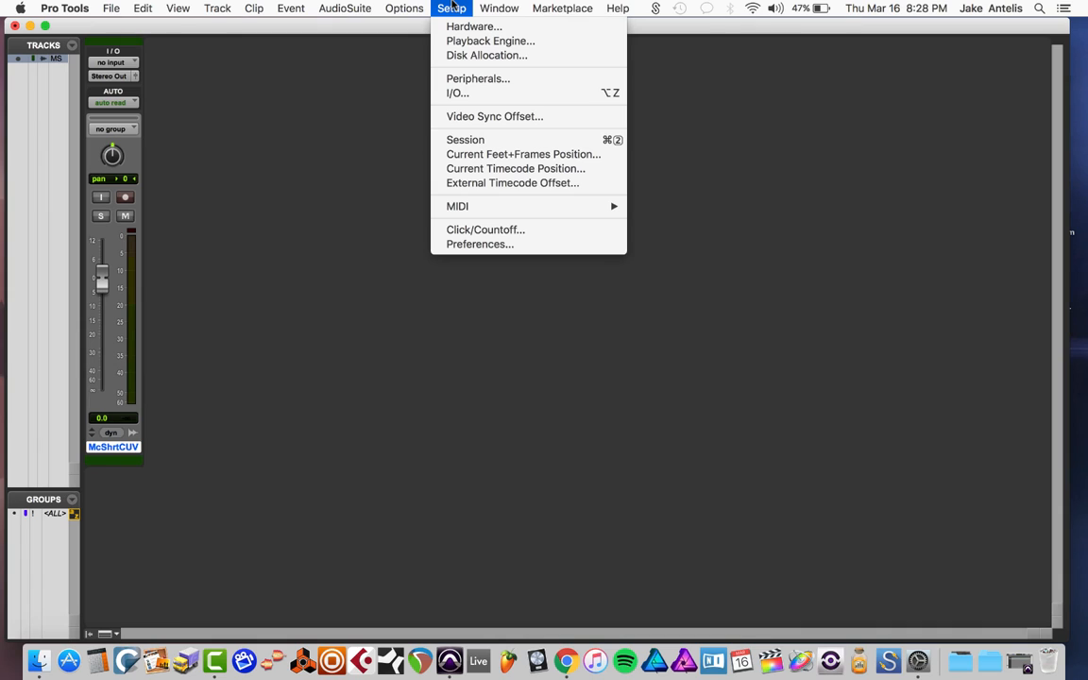
mouse_move(457, 93)
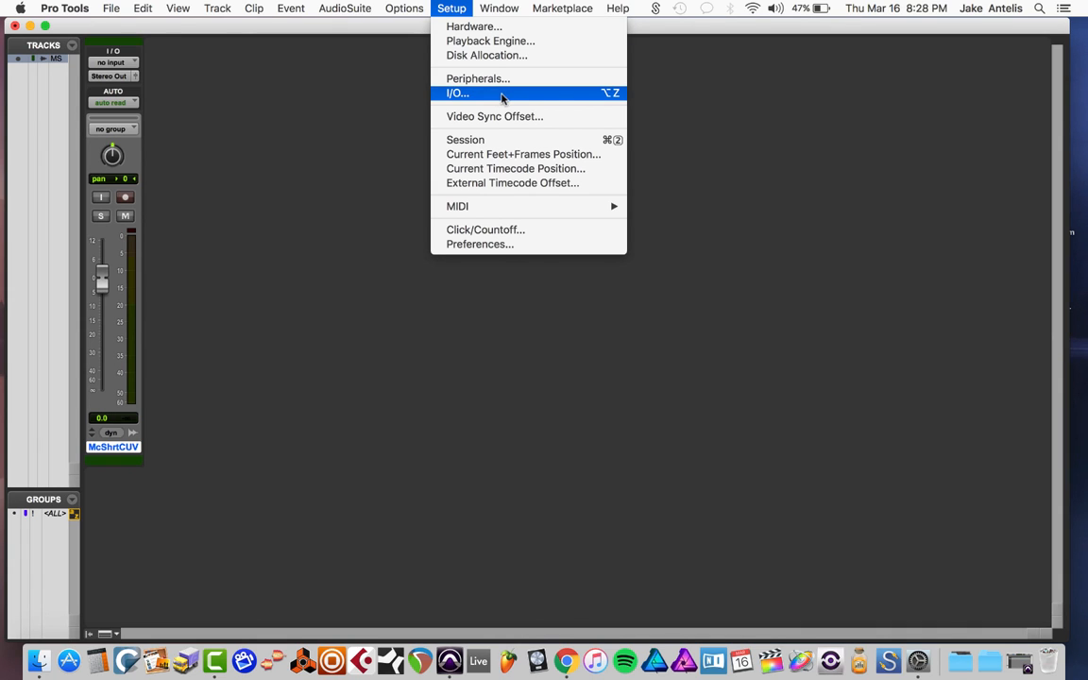